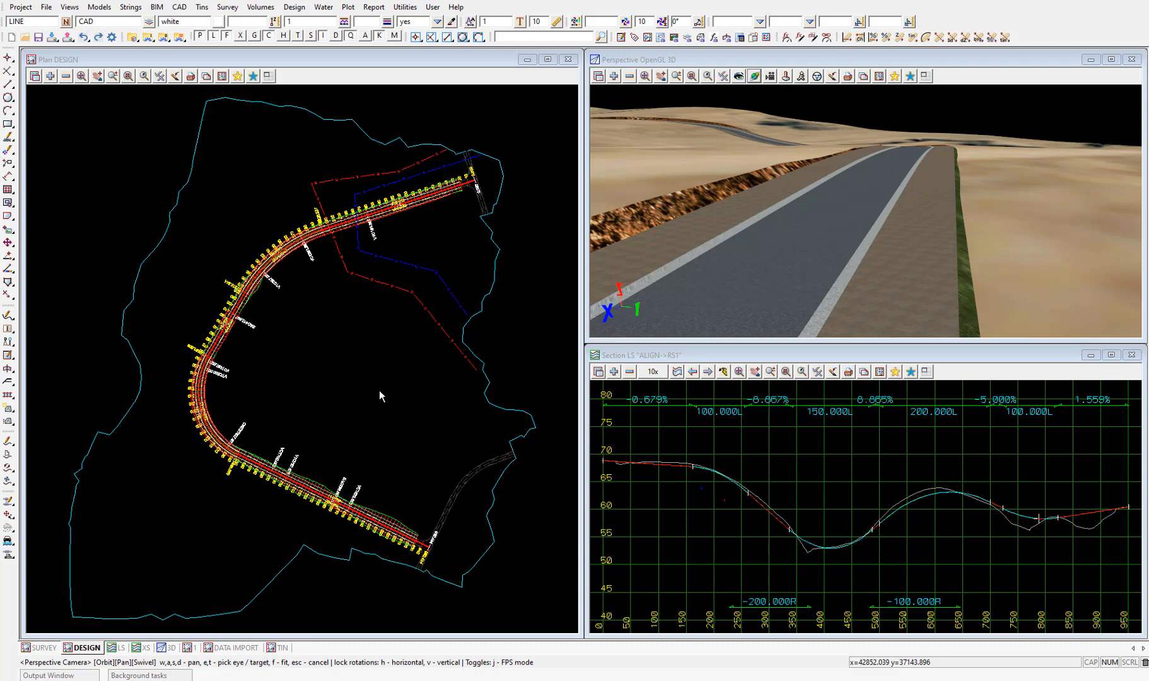
Start the Volumes > Exact > Tin to tin calculation
click(260, 6)
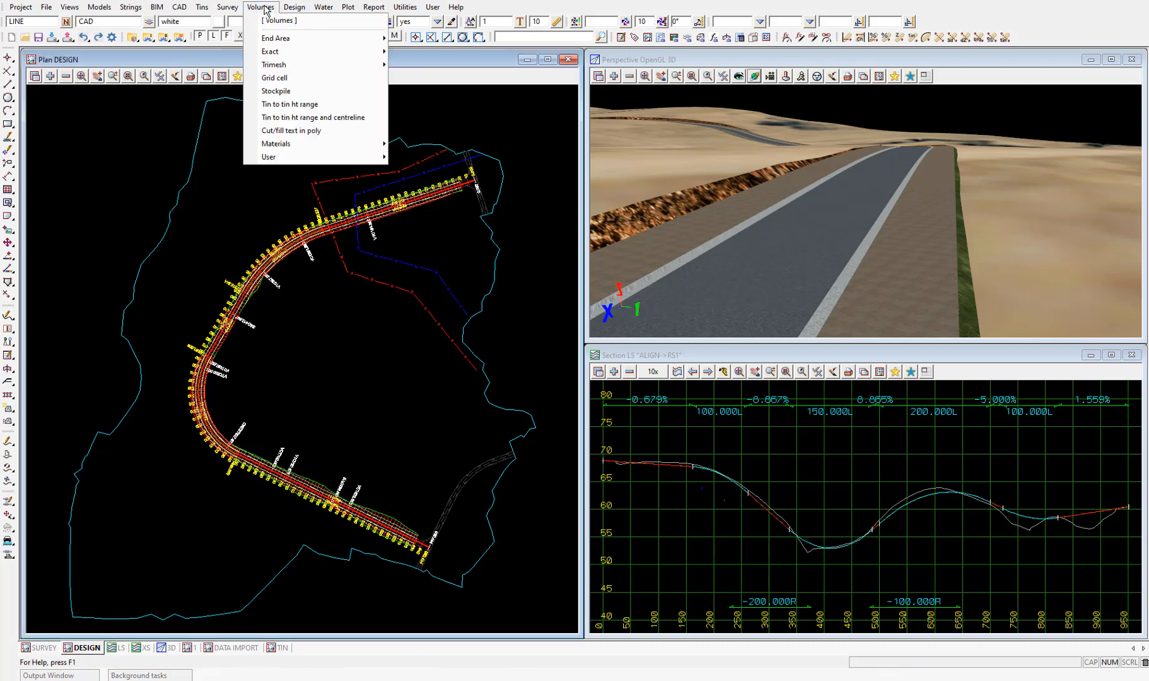
mouse_move(270, 51)
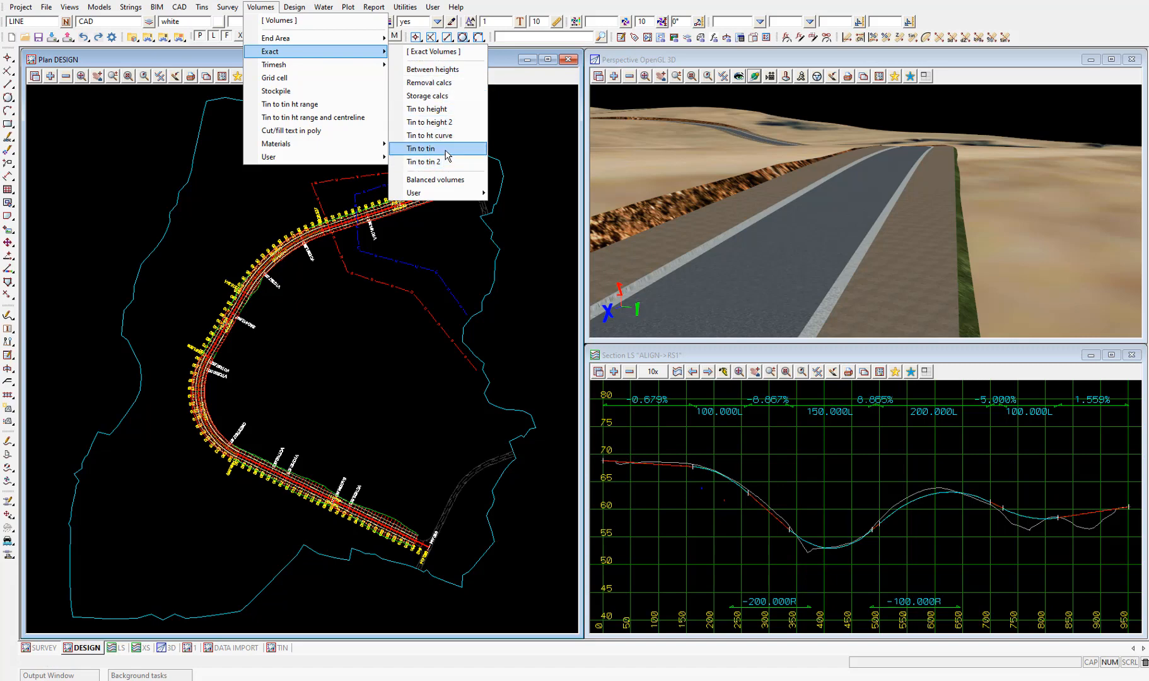
click(422, 148)
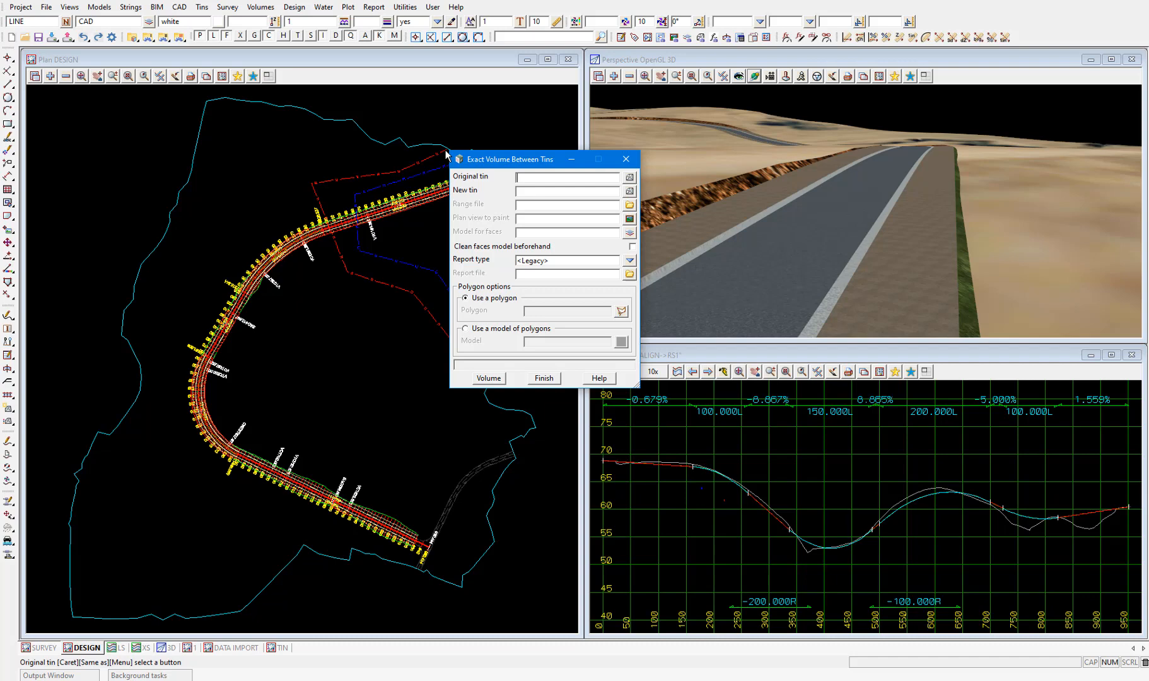
Set GROUND as original tin and RS1 as new tin, and open the range file editor
click(629, 176)
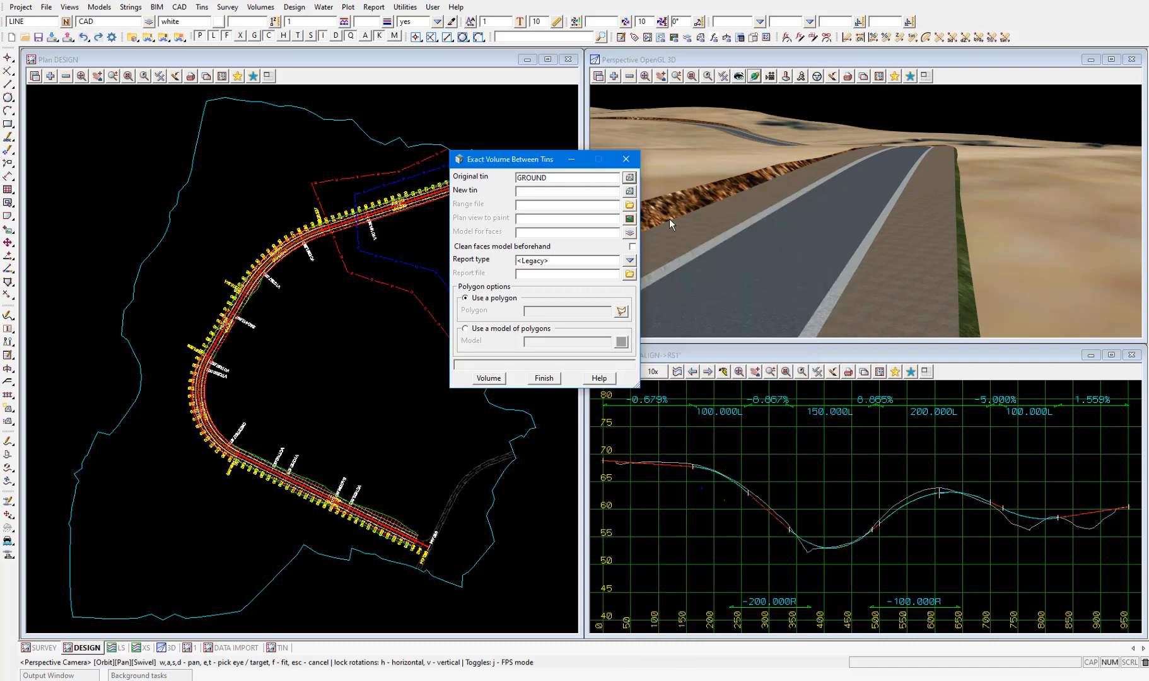
click(560, 177)
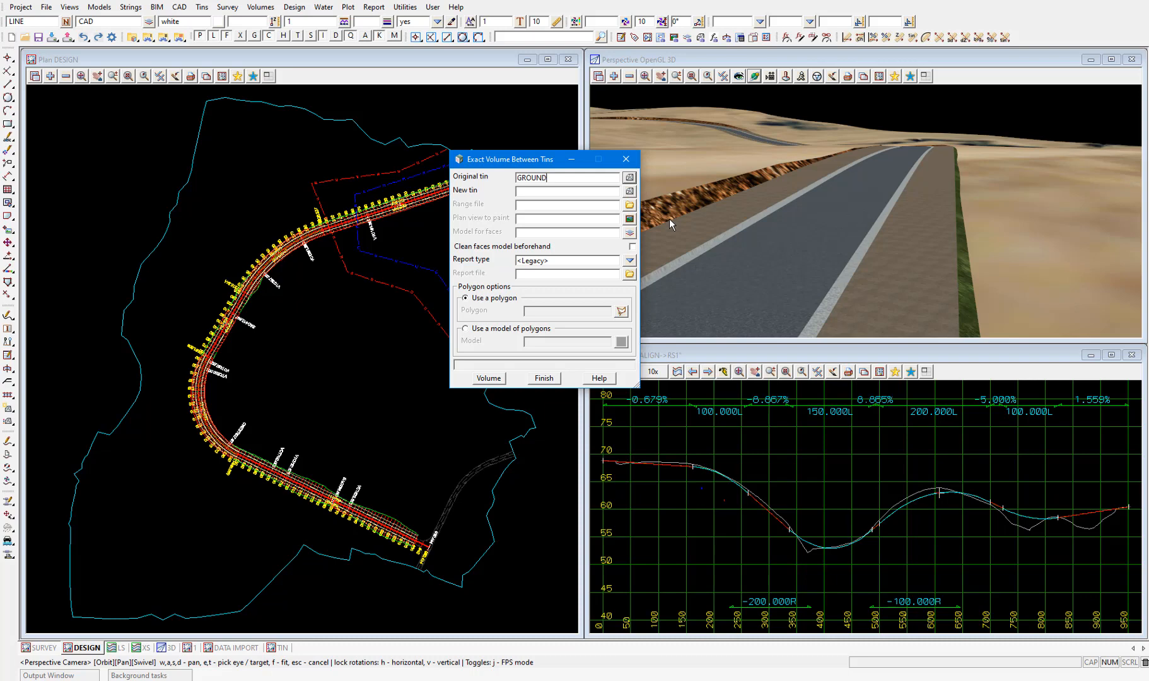
click(628, 189)
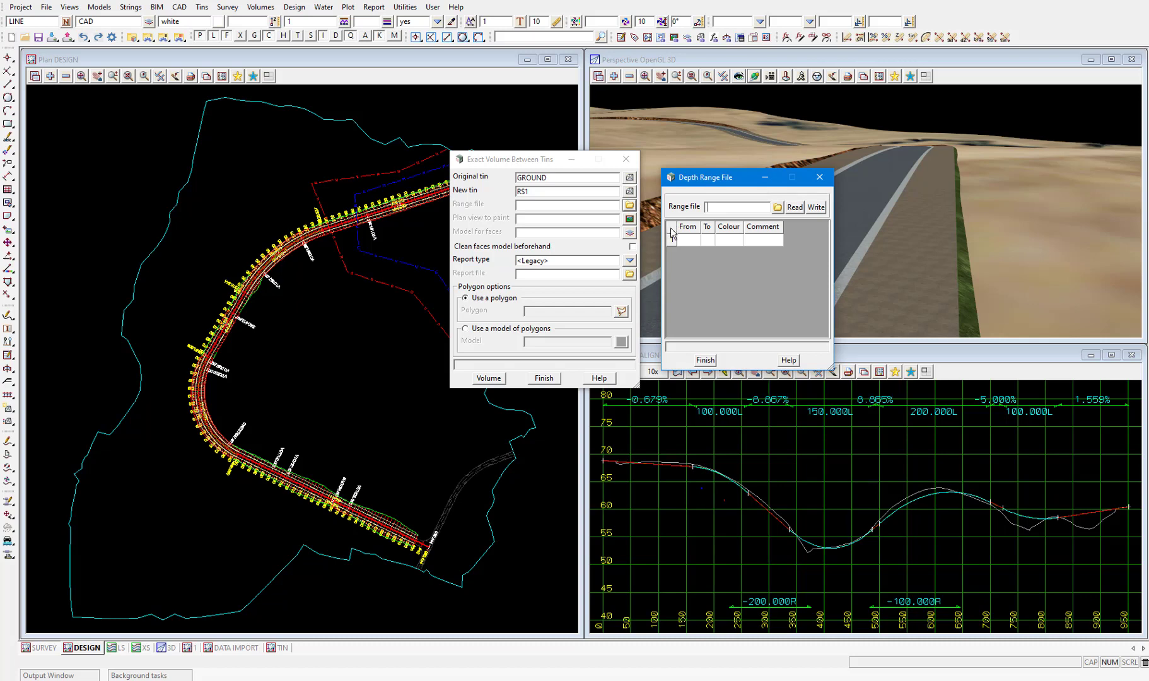
Open Populate Depth Range from the range table's right-click menu
right_click(687, 237)
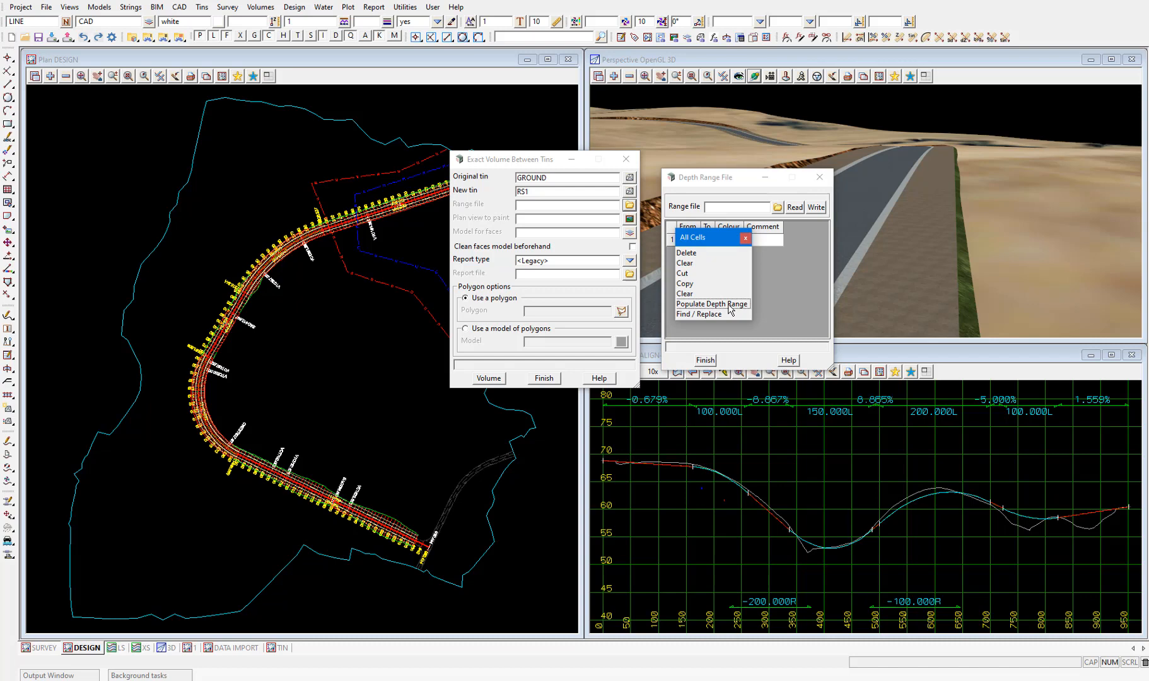
click(712, 303)
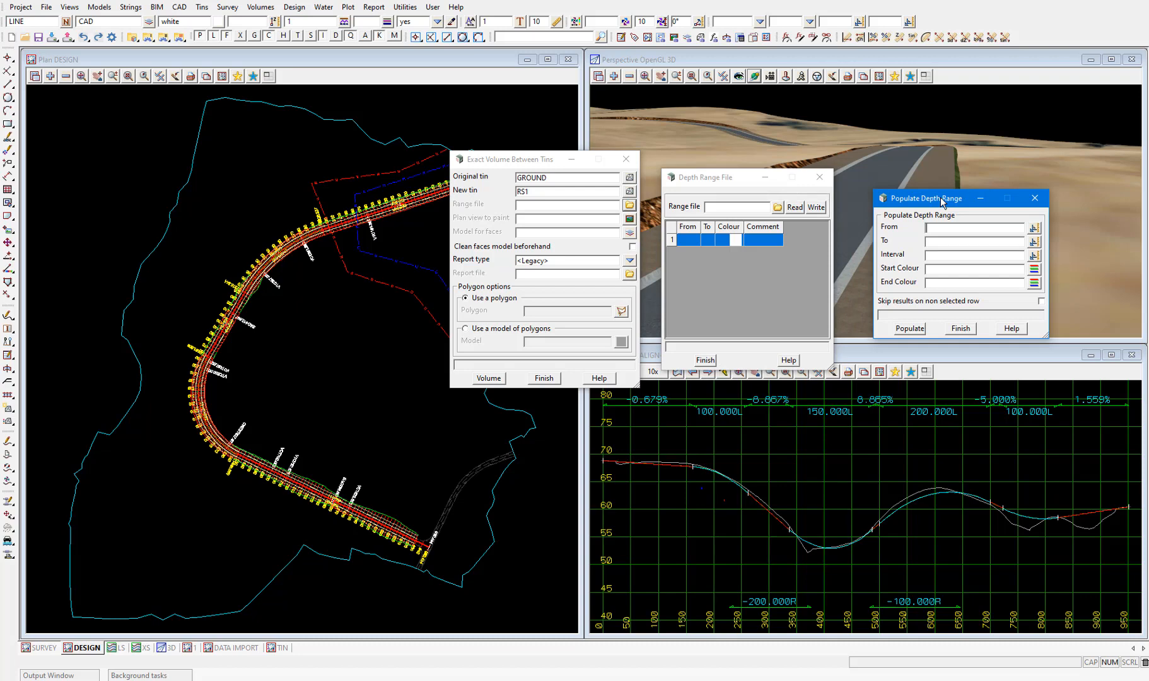
mouse_move(886, 497)
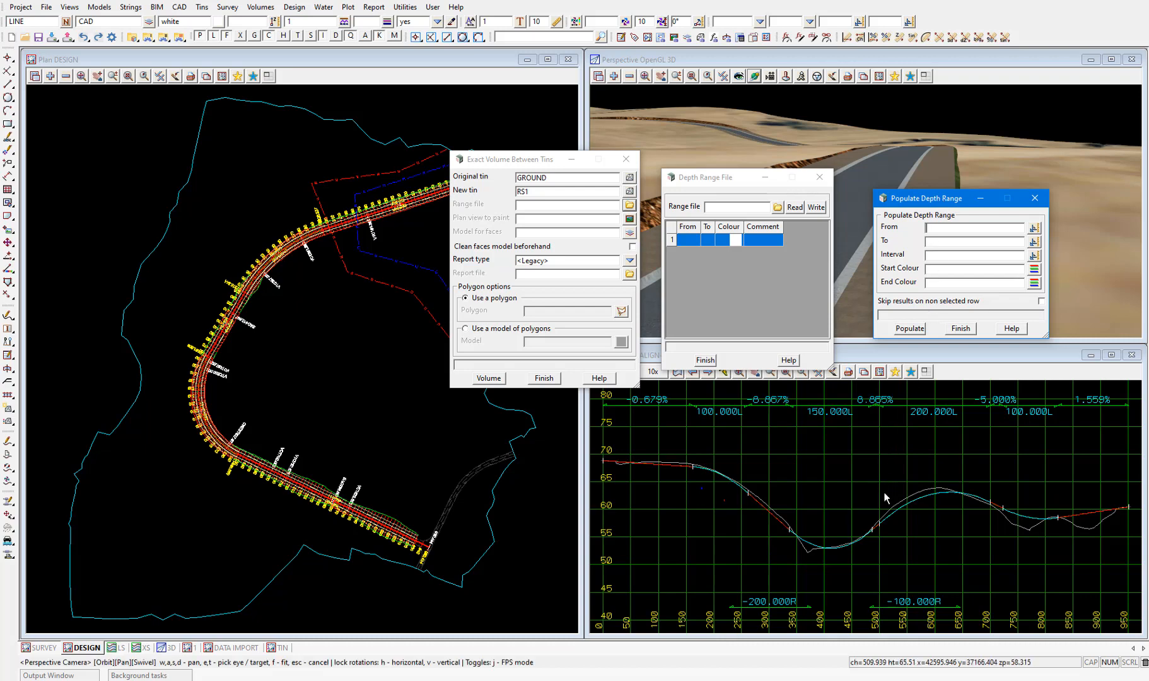
mouse_move(887, 500)
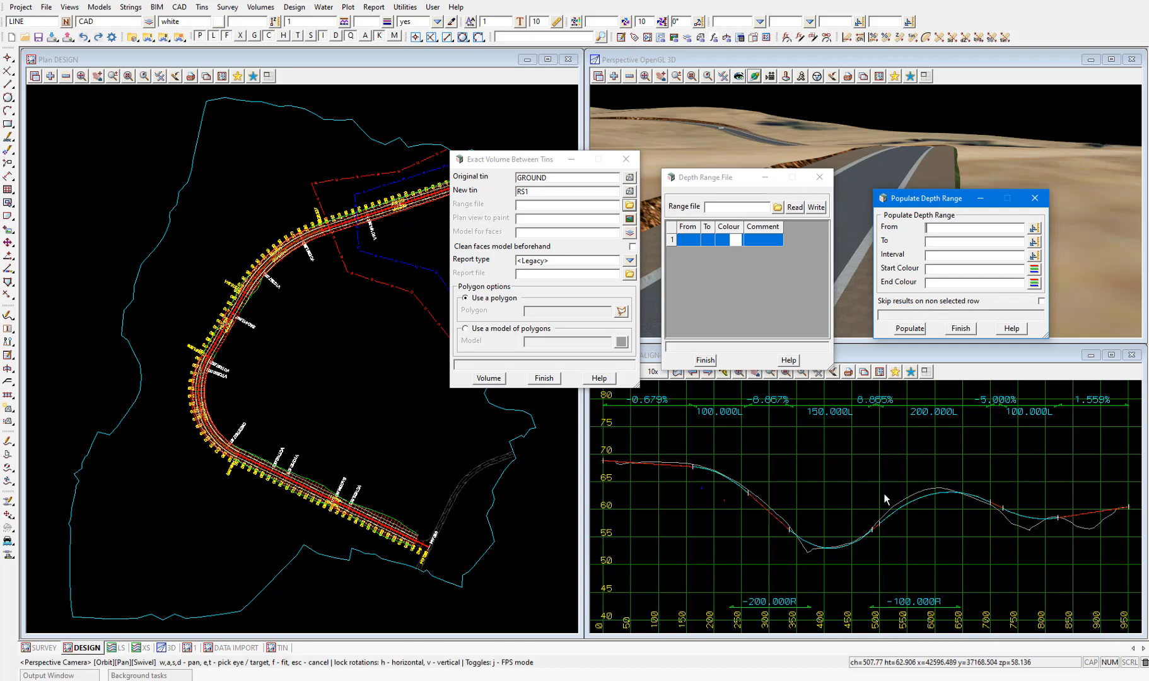
Populate depth ranges from -4 to 4 at interval 1, coloured red to green
click(973, 270)
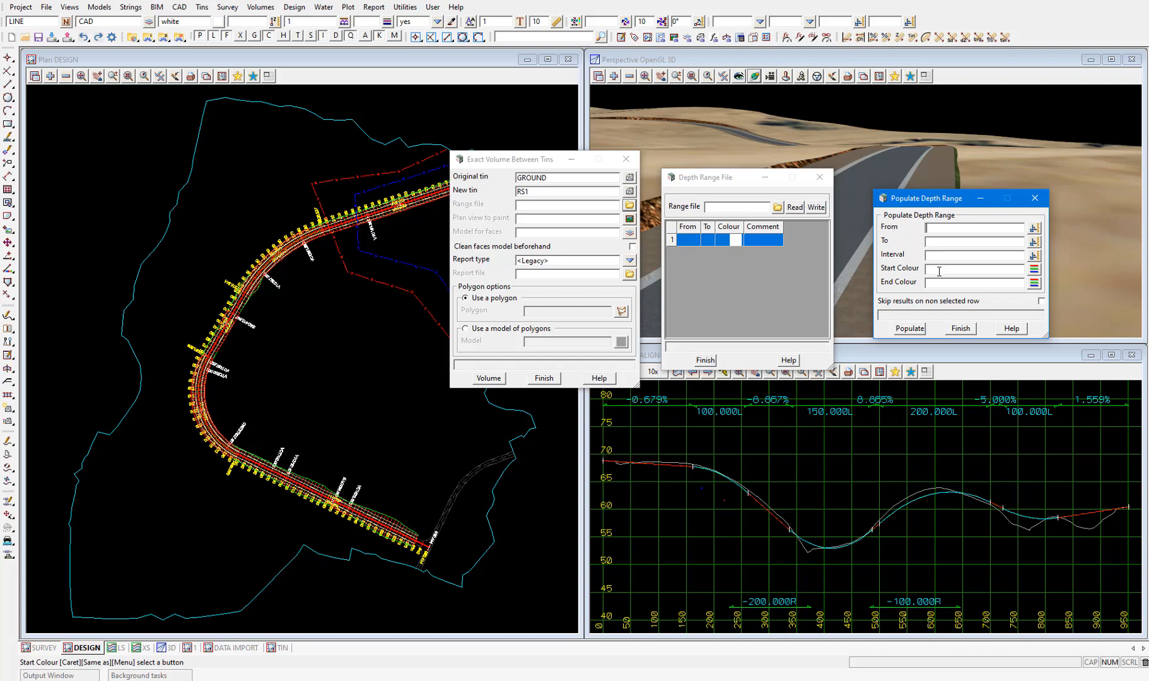
text(-4)
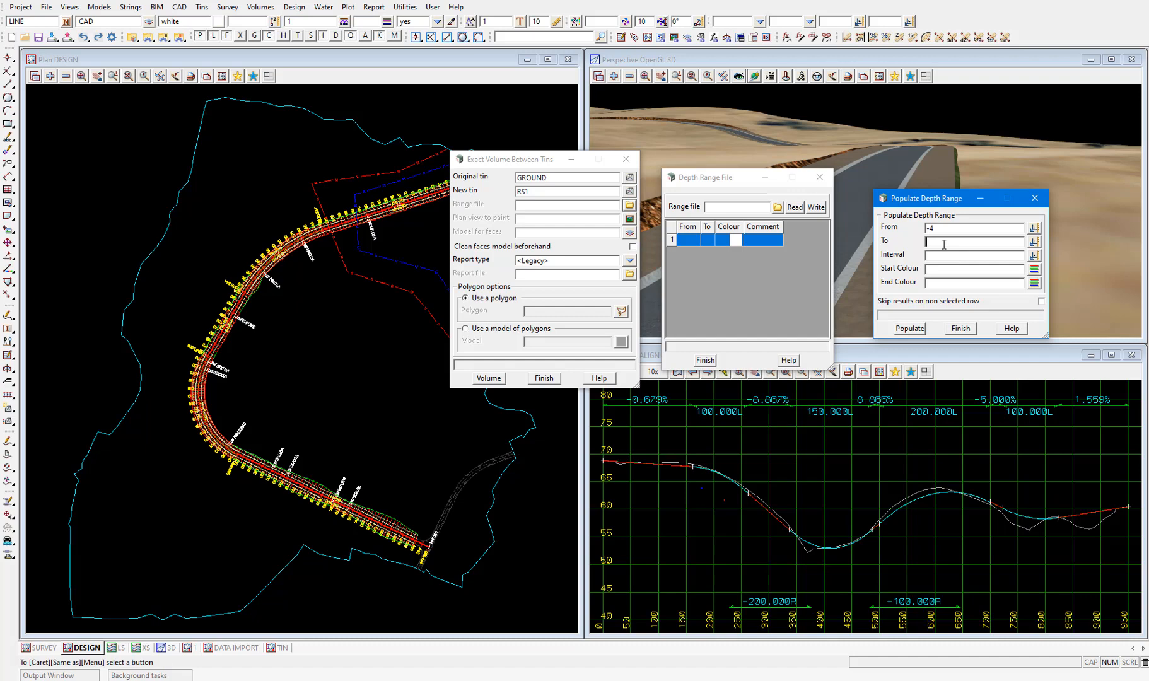
text(4)
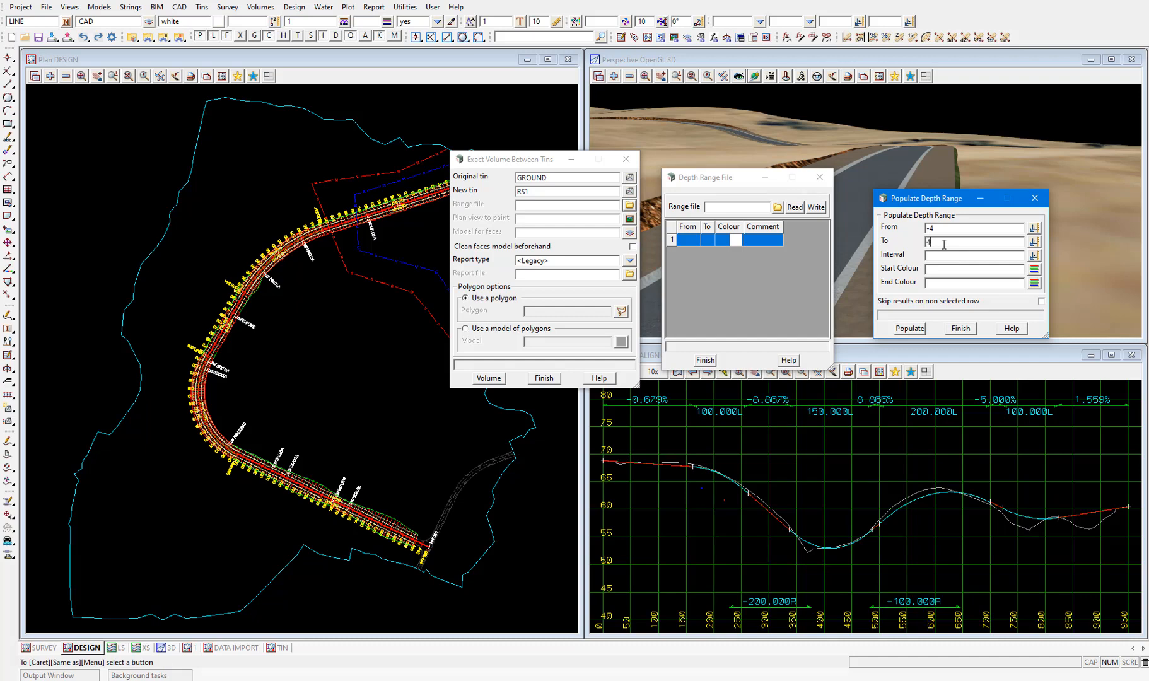
click(968, 254)
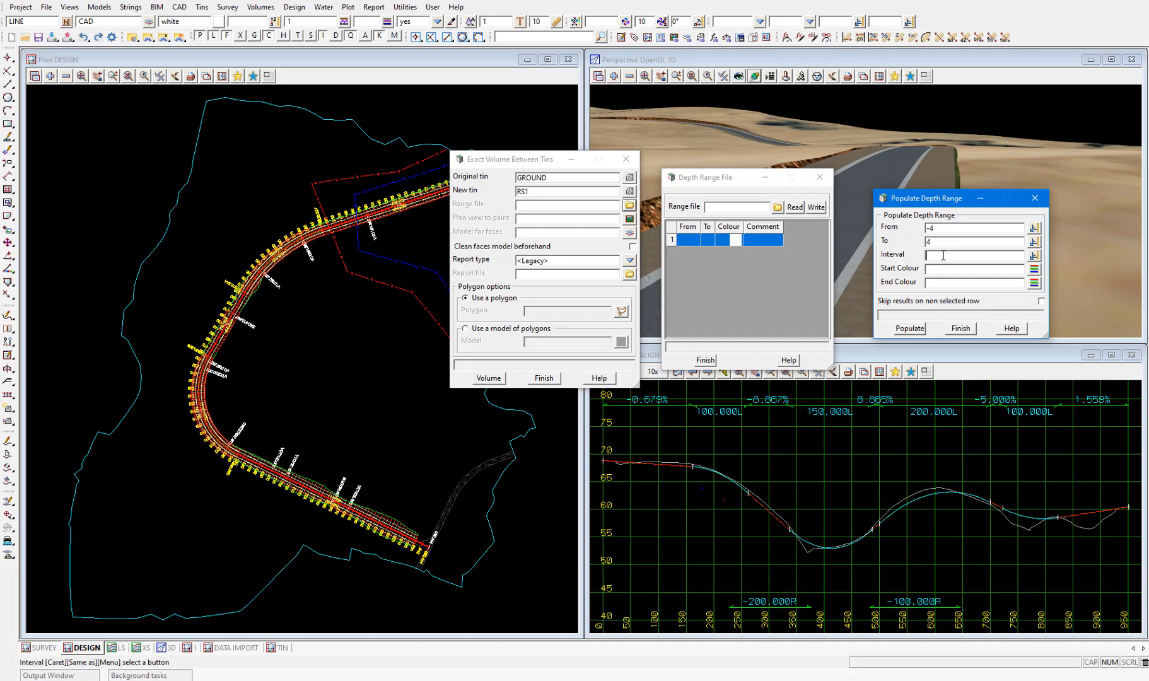
text(1)
click(975, 269)
text(red)
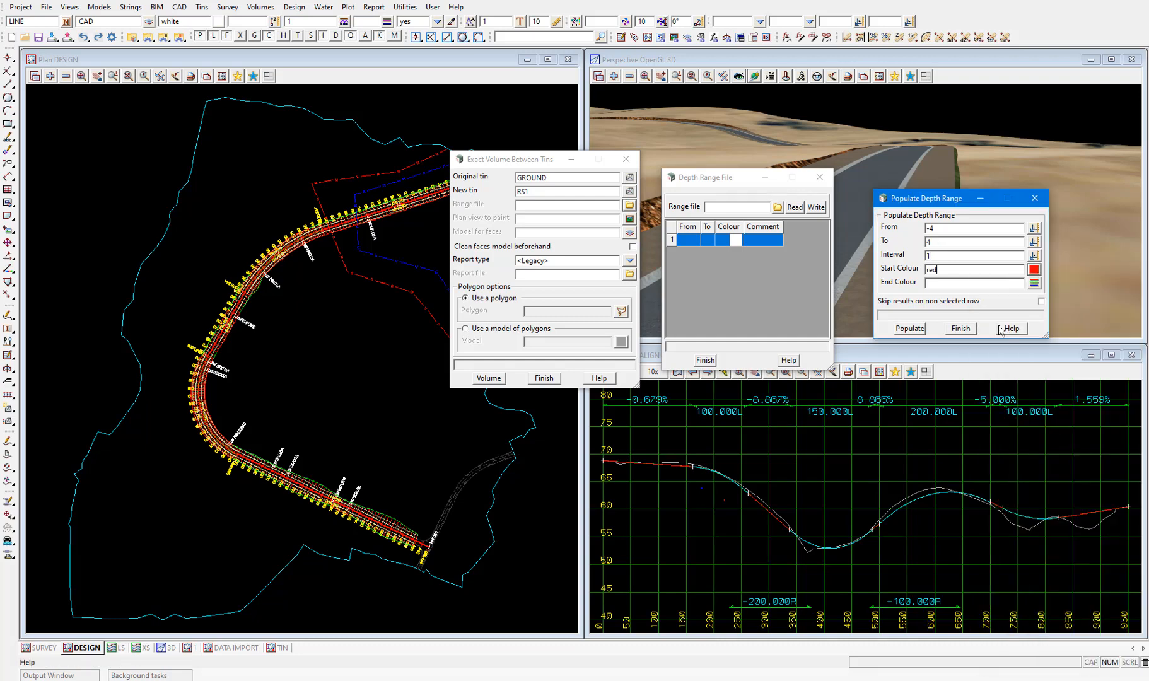
mouse_move(1010, 328)
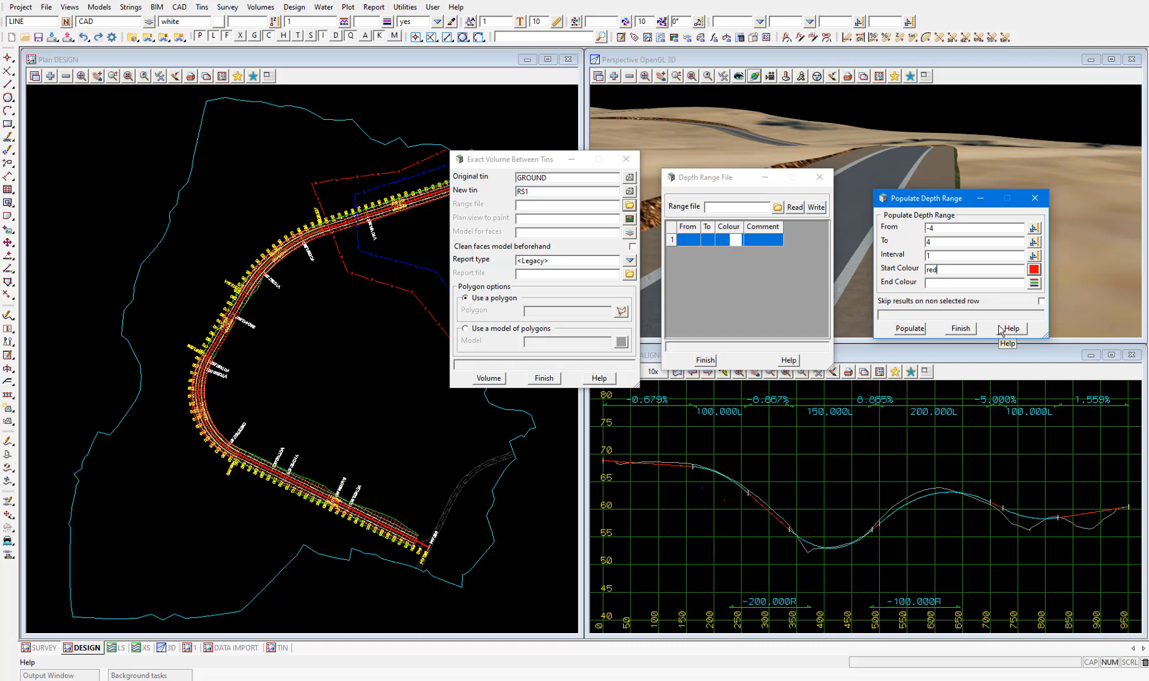
click(1035, 269)
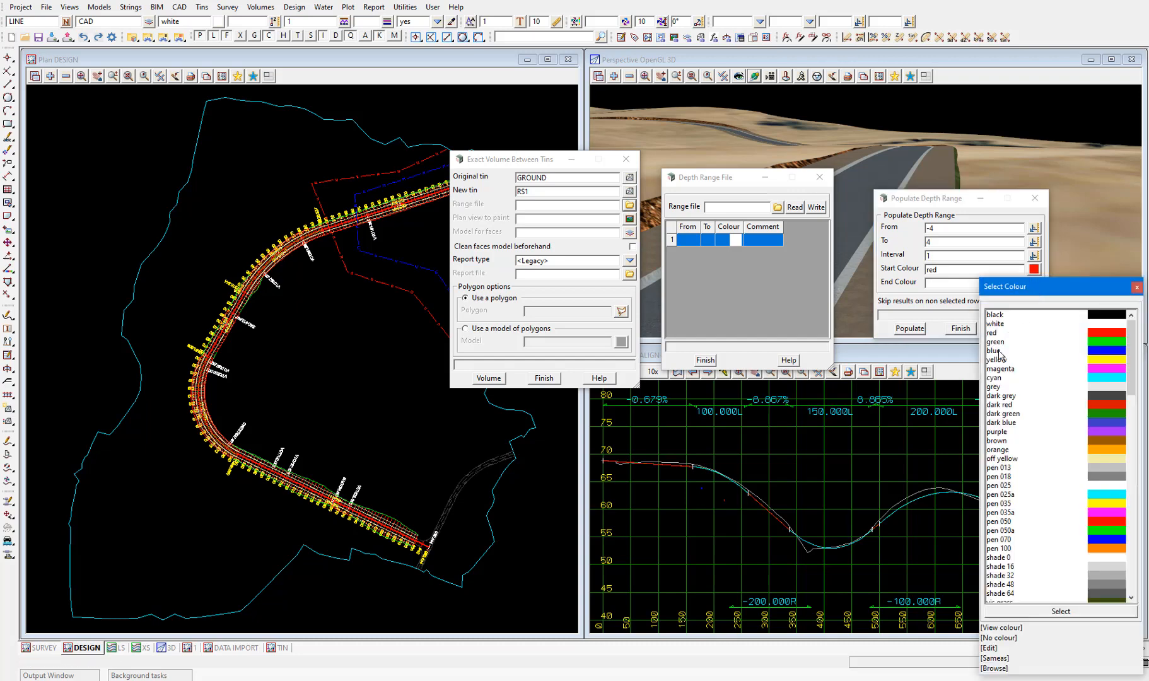
click(995, 350)
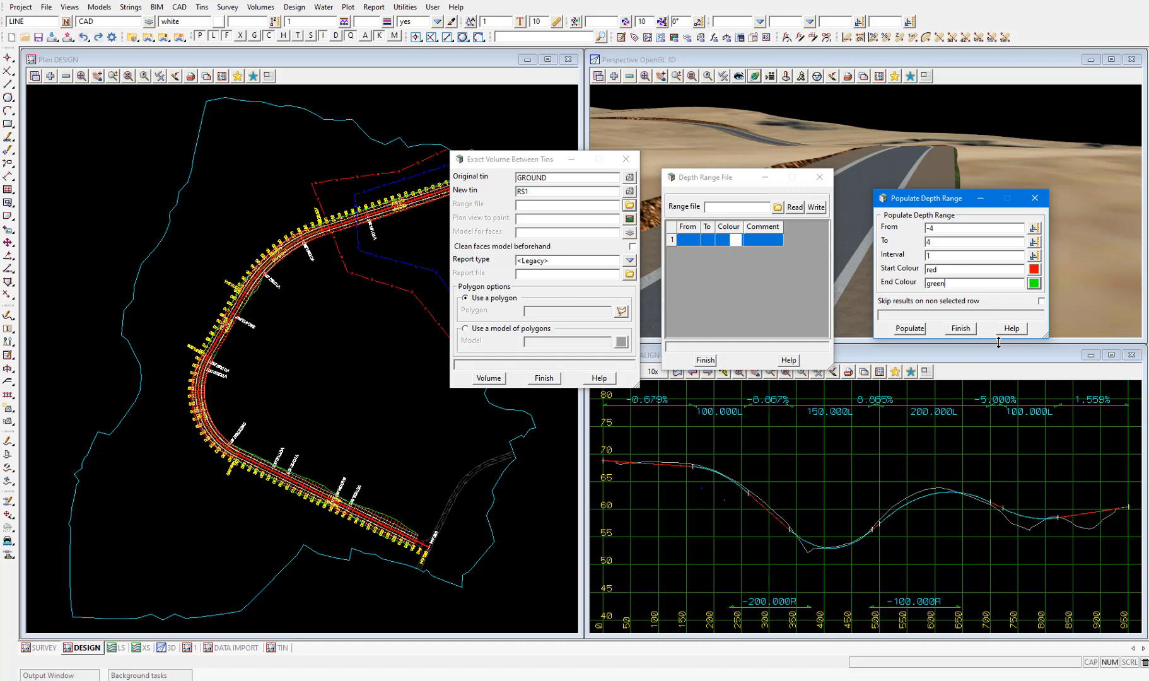
click(909, 328)
text(Stage 1)
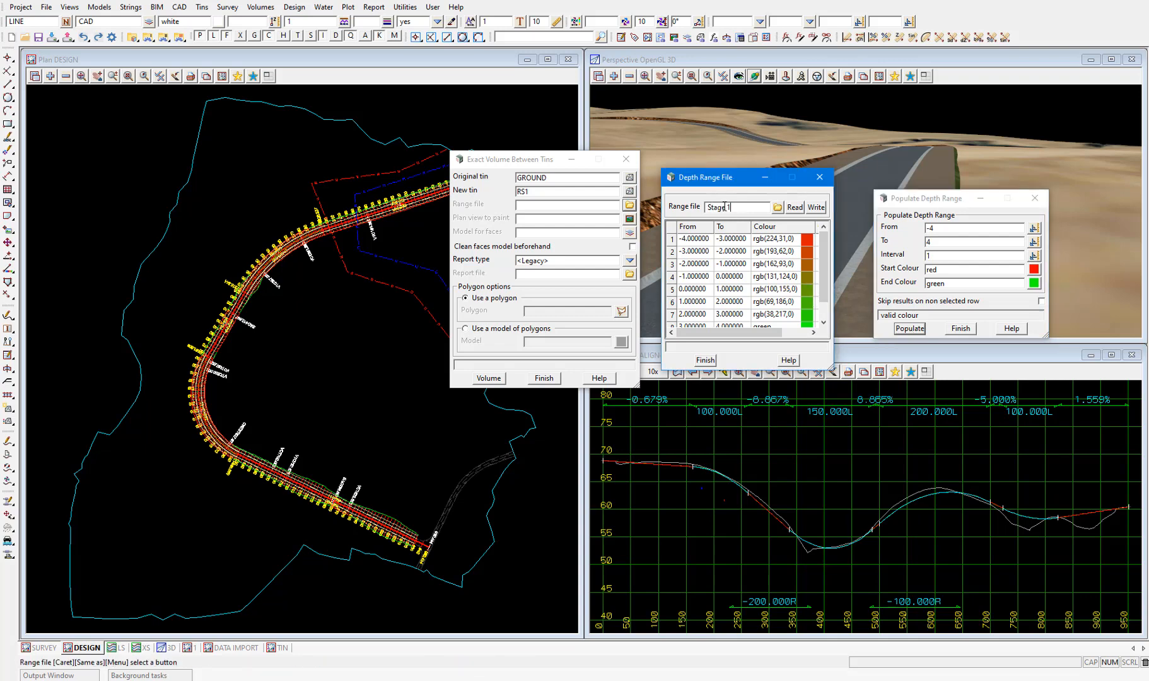
Write the depth ranges to Stage 1.drf and close the range editors
text(.drf)
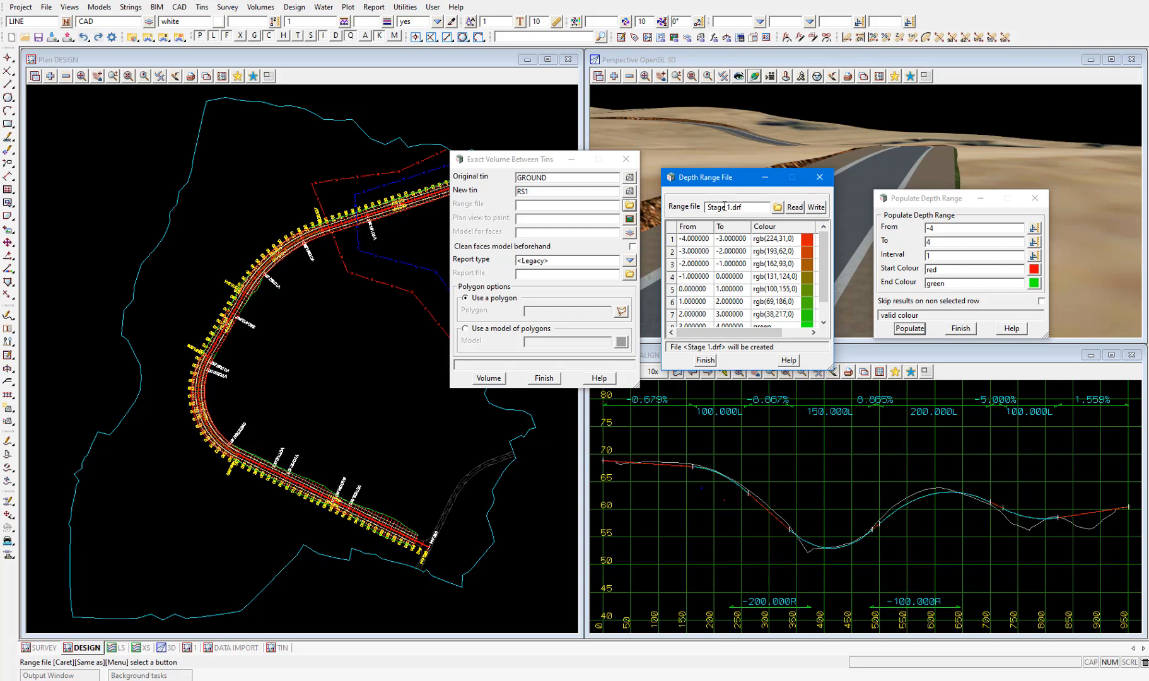
click(816, 207)
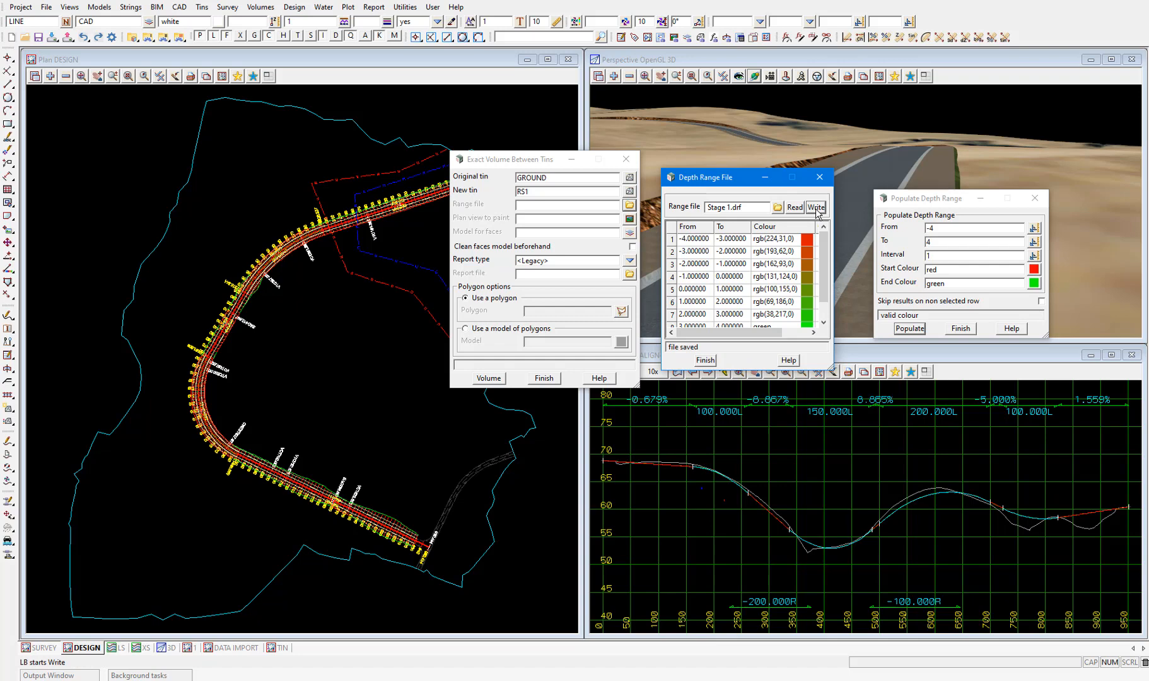
click(959, 328)
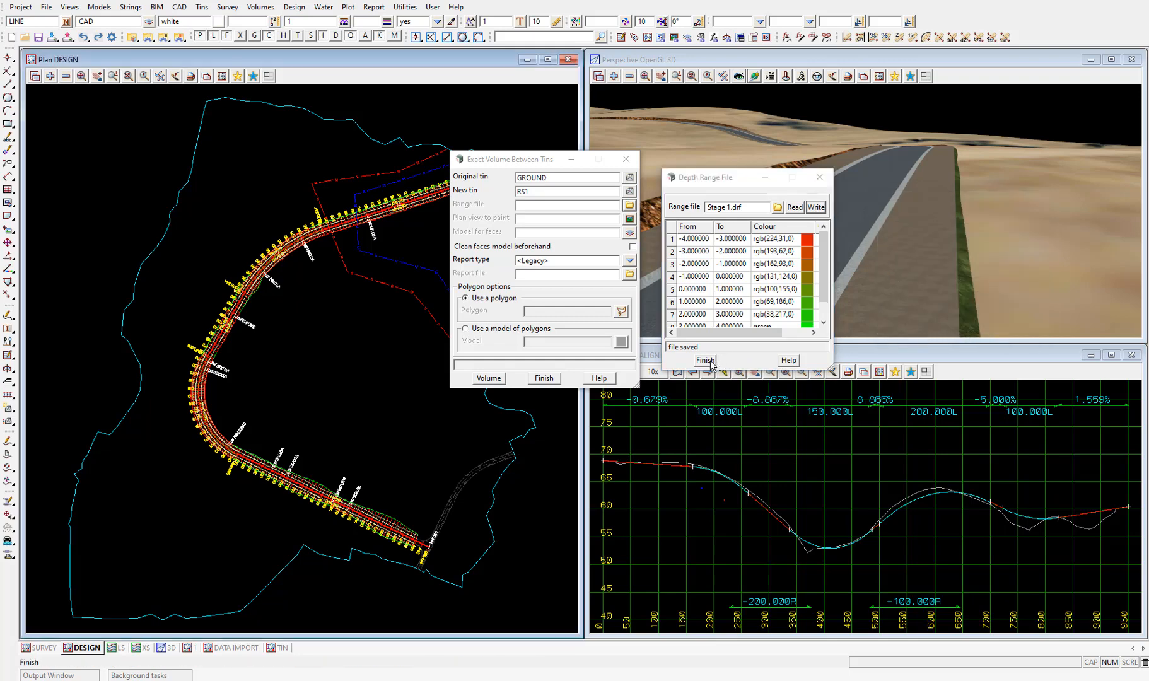
click(704, 360)
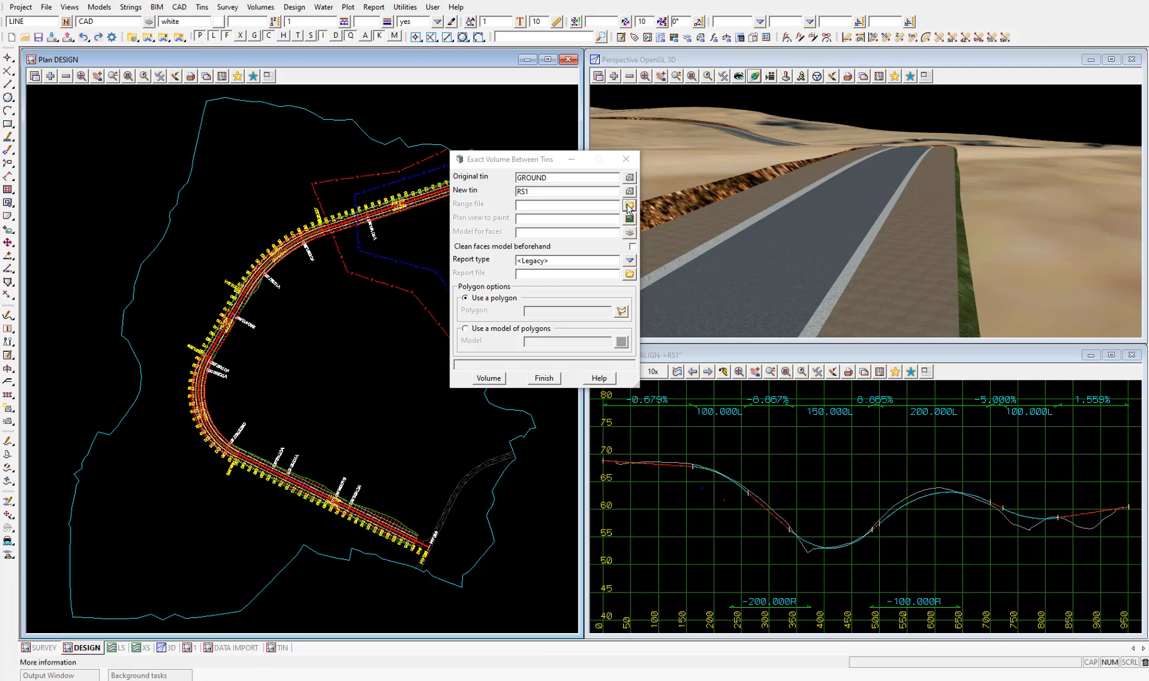
Select Stage 1.drf as the range file for the volume calculation
click(628, 204)
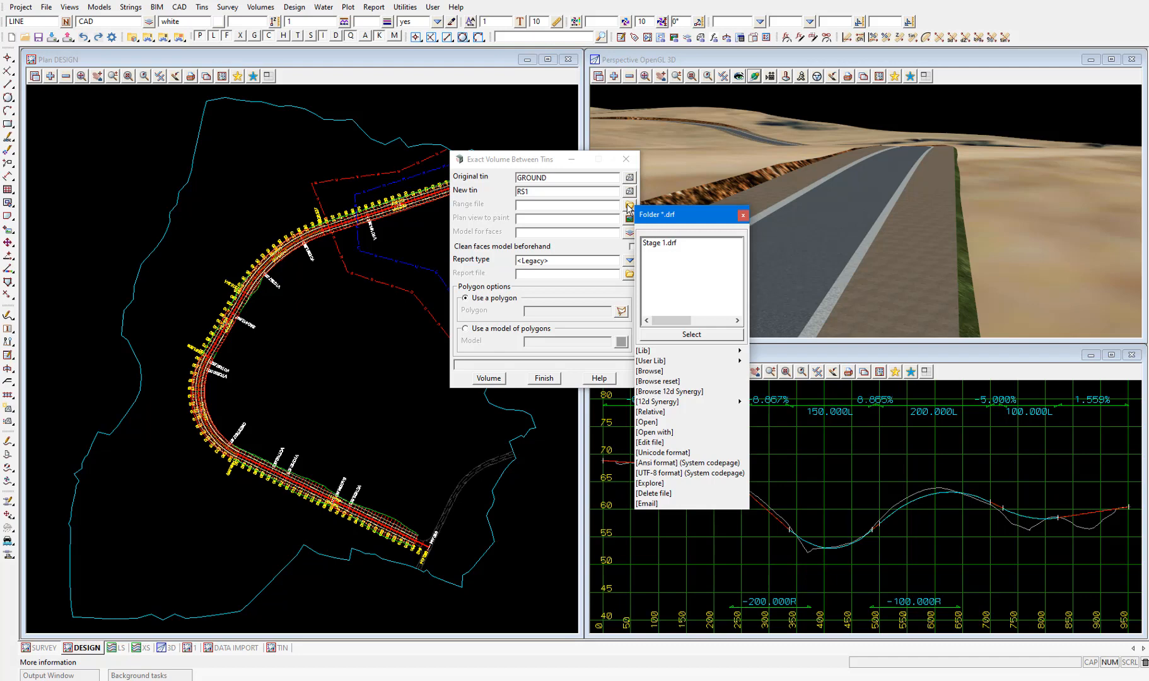
mouse_move(680, 247)
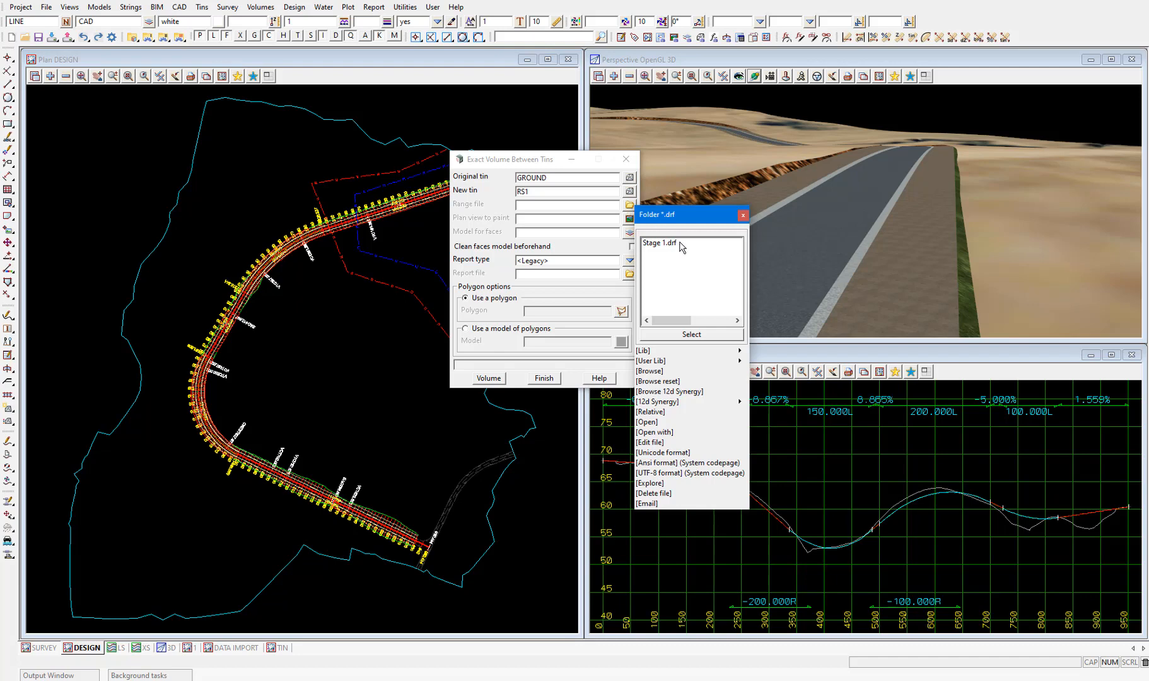
click(689, 334)
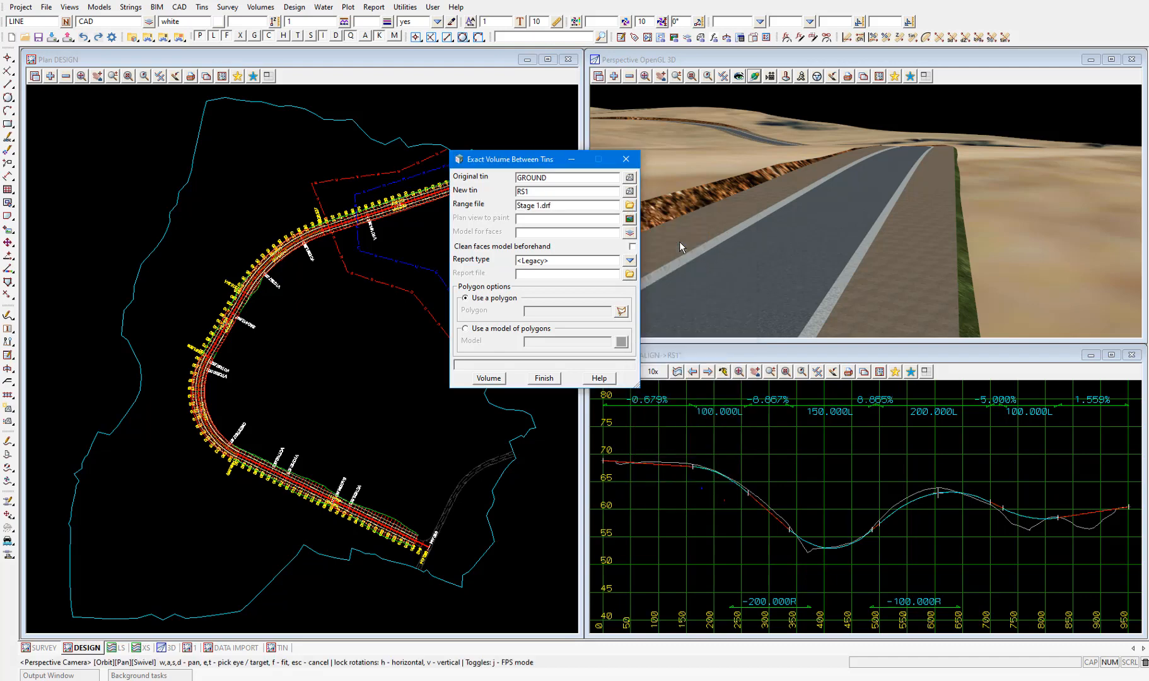
click(557, 205)
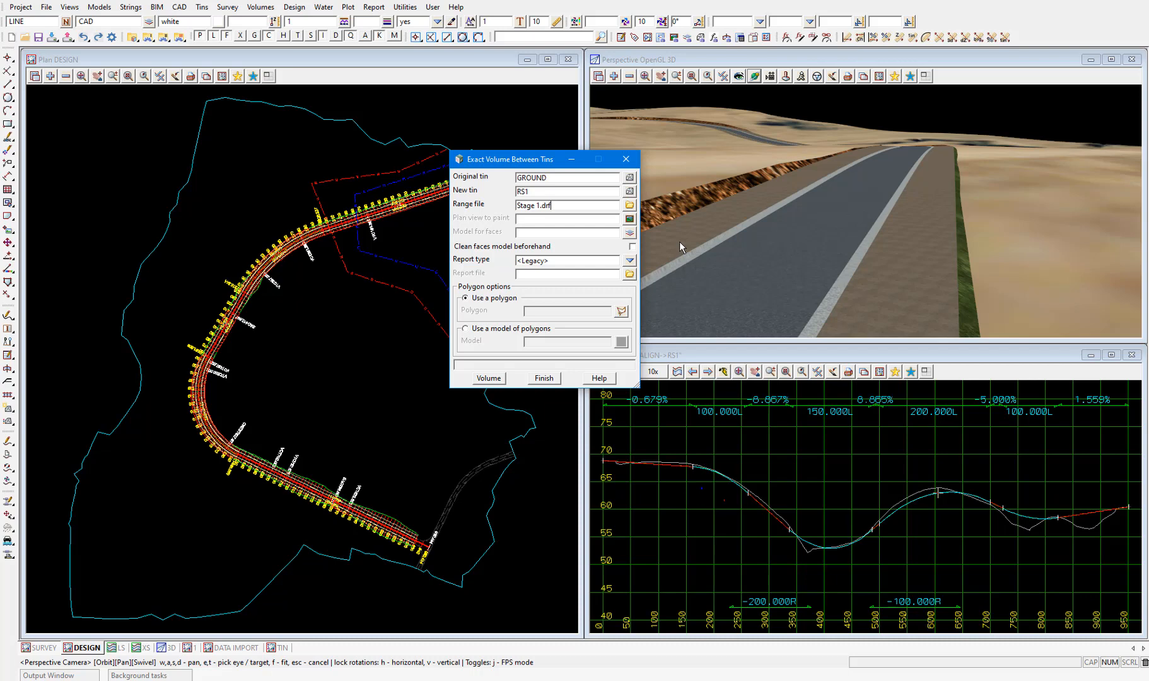
Send faces to STAGE 1 COLOUR PLOT with the faces model cleaned beforehand
text(STAGE 1 CO)
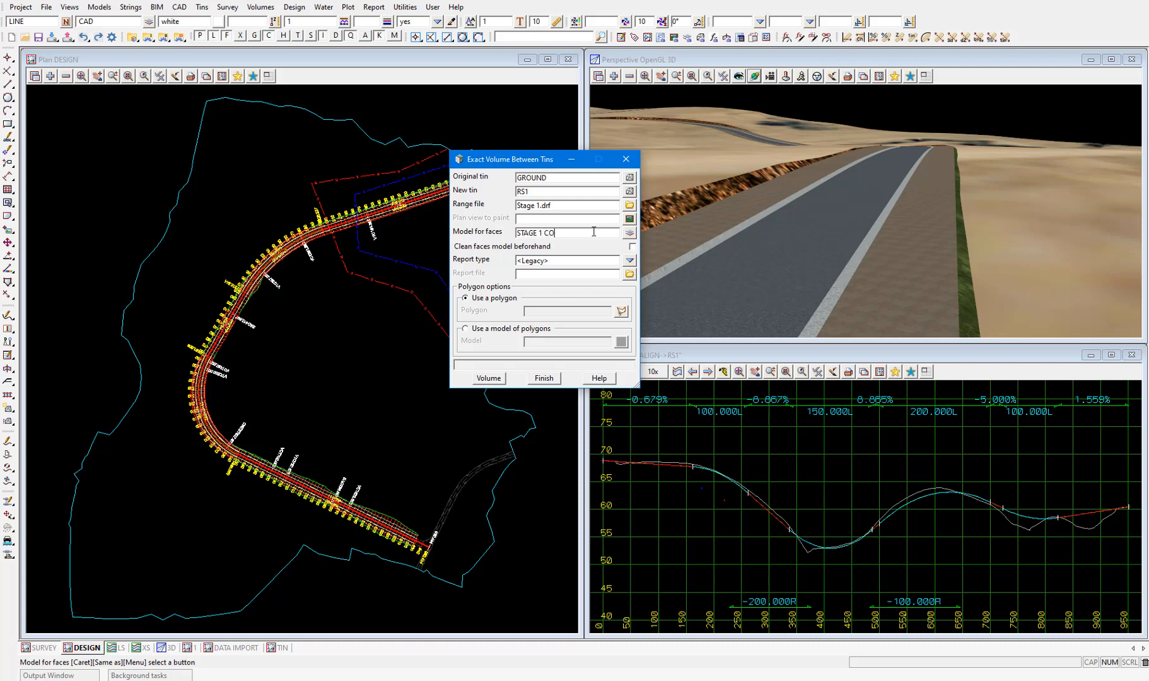
text(LOUR PLOT)
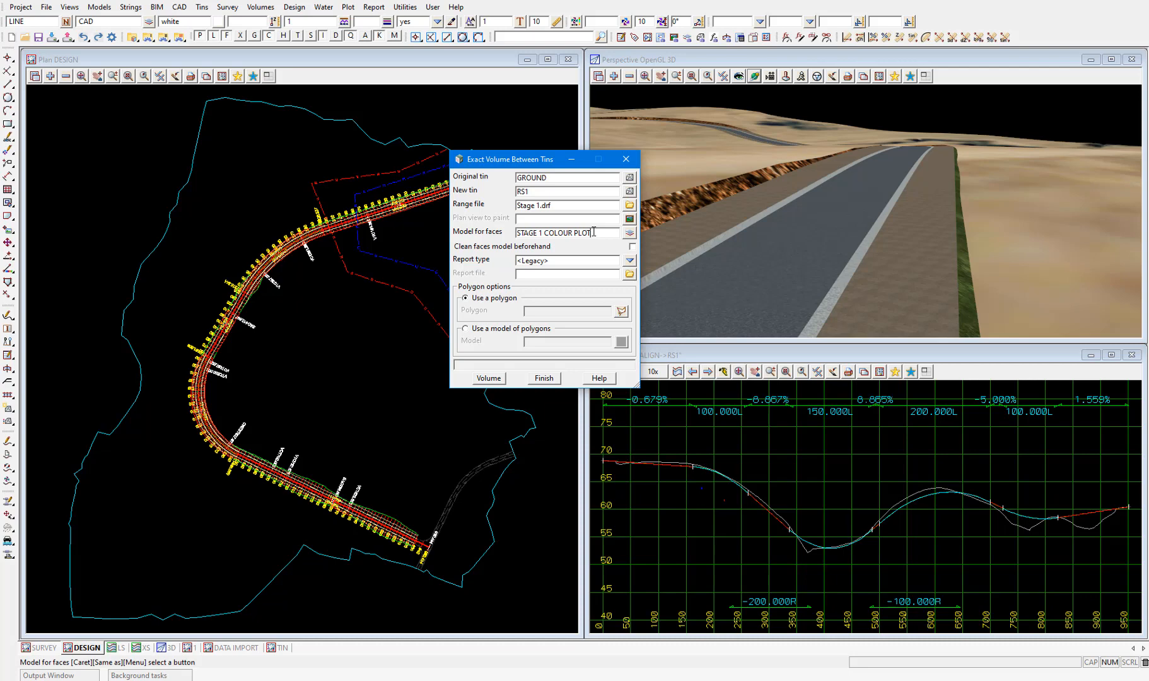
click(630, 246)
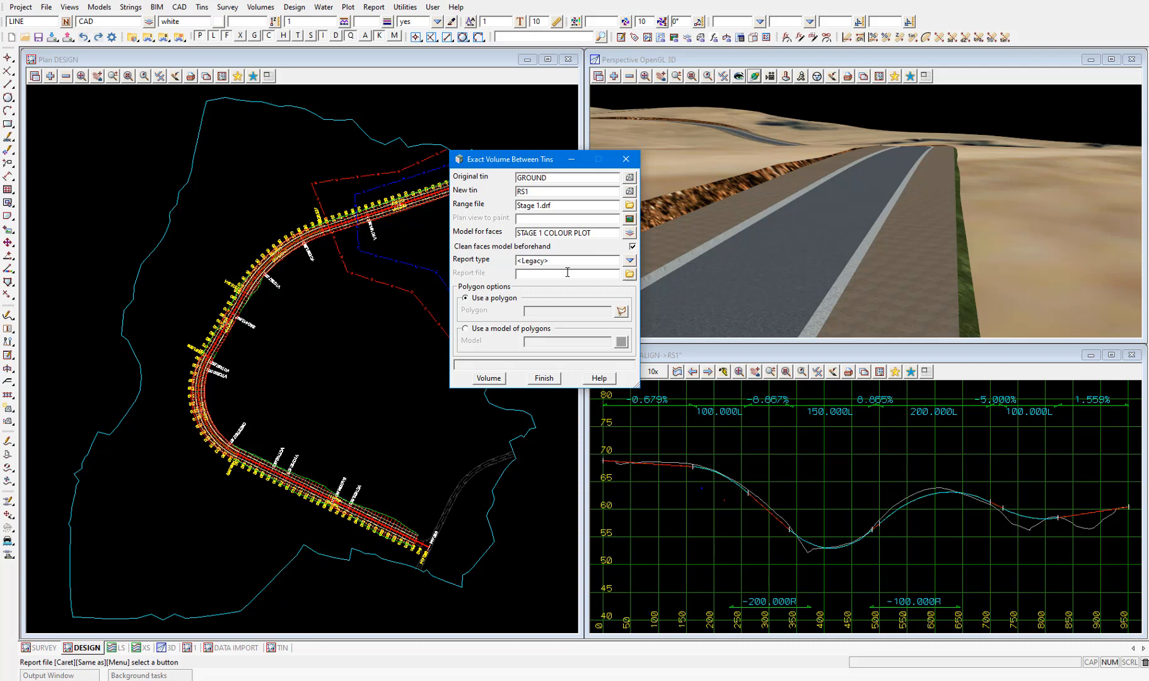
Set the report file to STAGE 1 VOLUMES and run the volume calculation
text(STAGE 1 V)
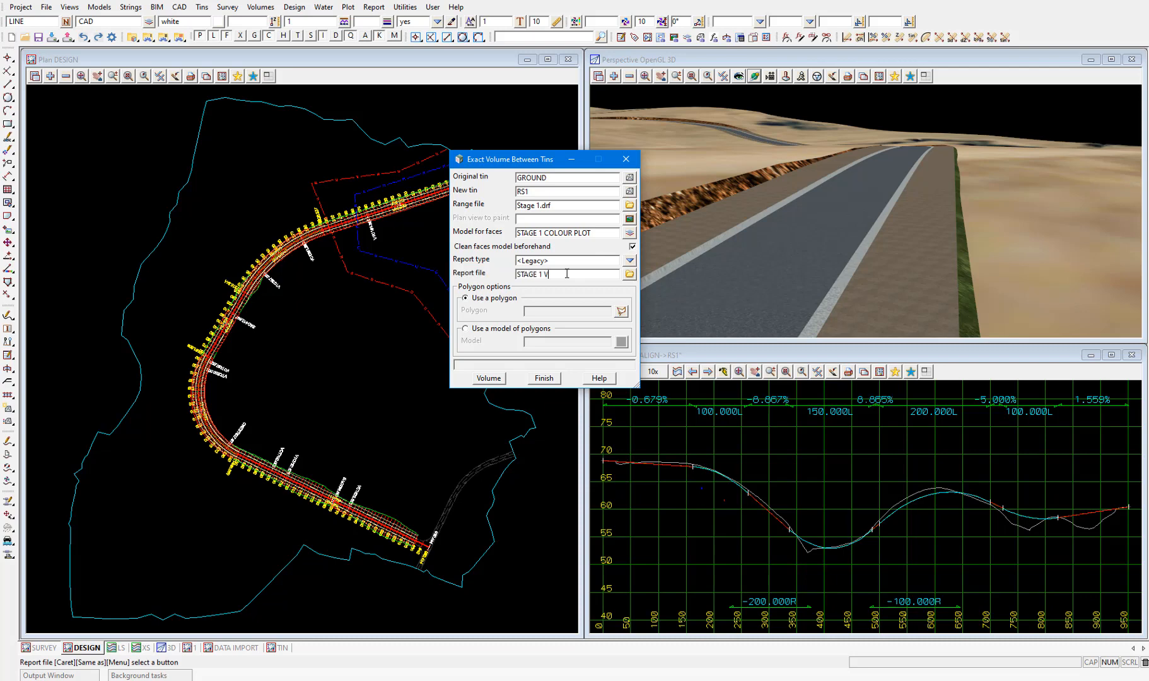
text(OLUMES)
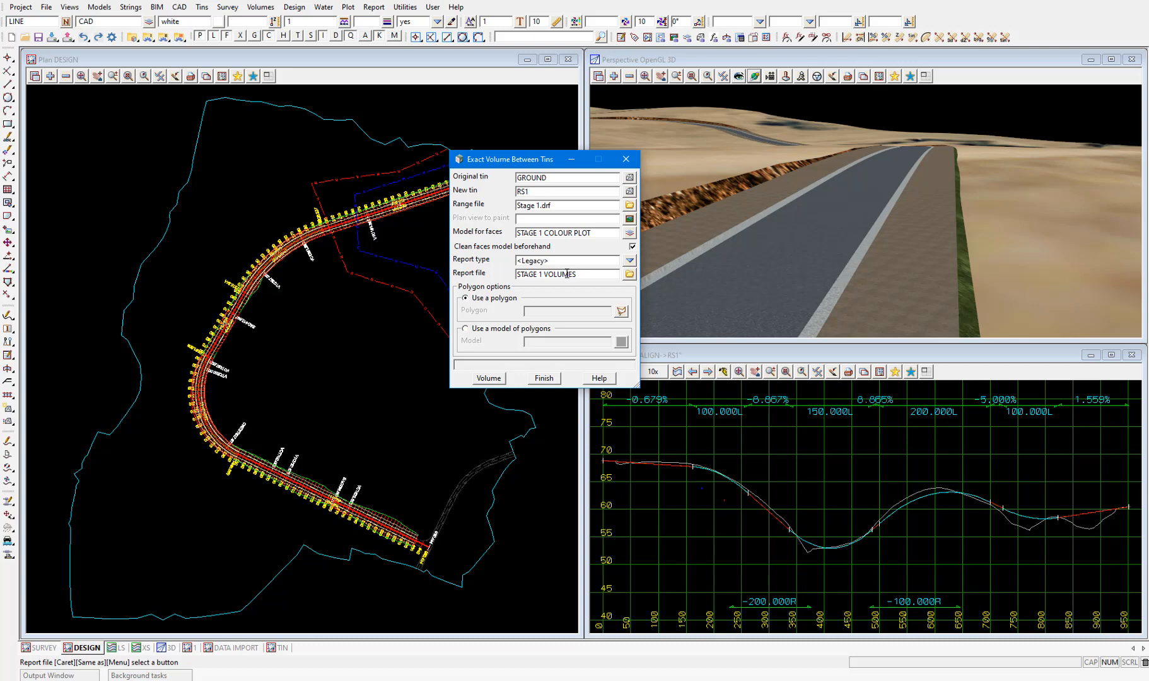
click(487, 378)
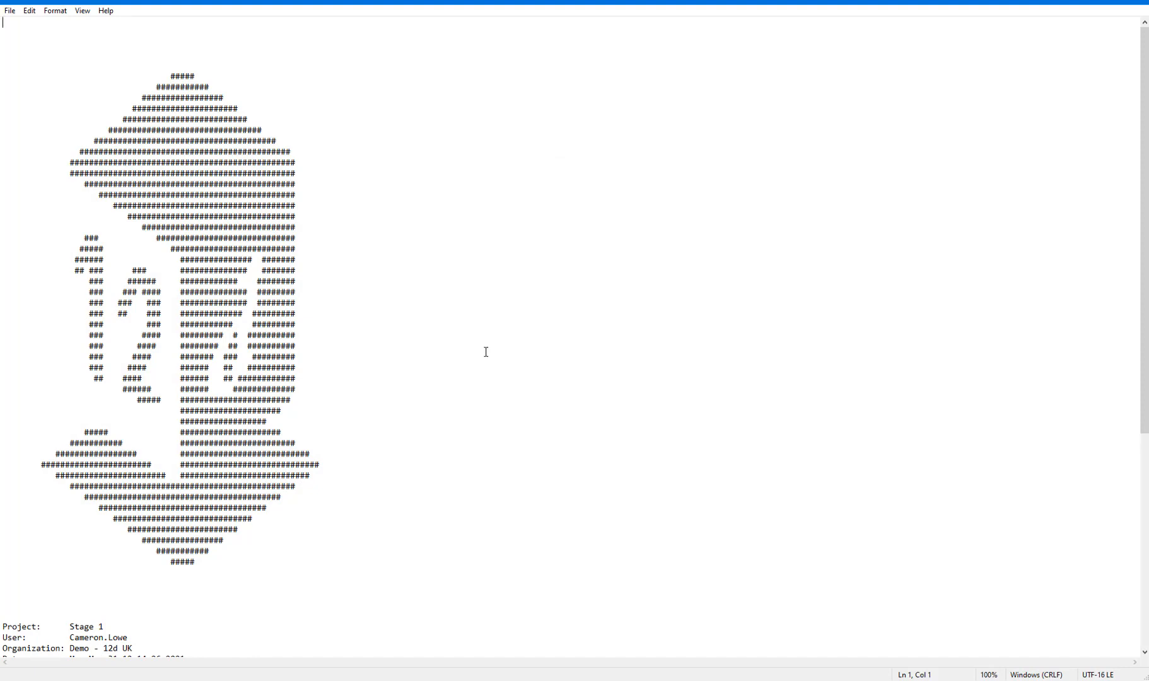
Scroll the report to the depth table and inspect the cut and fill volumes
scroll(down, 3)
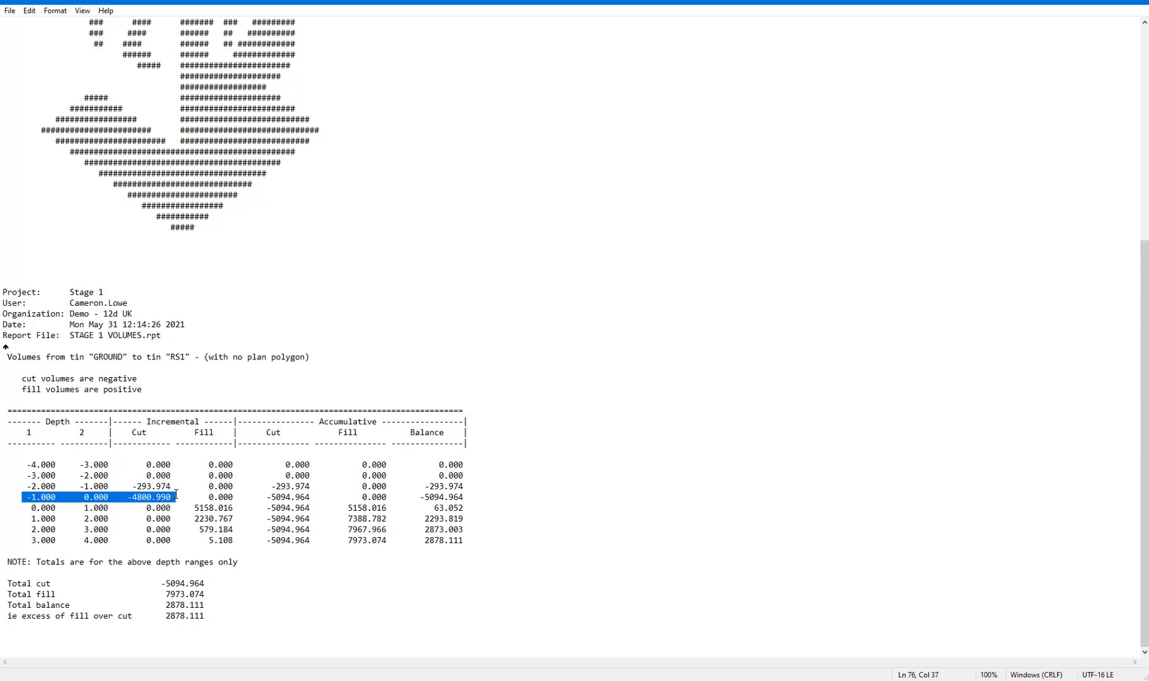
click(128, 507)
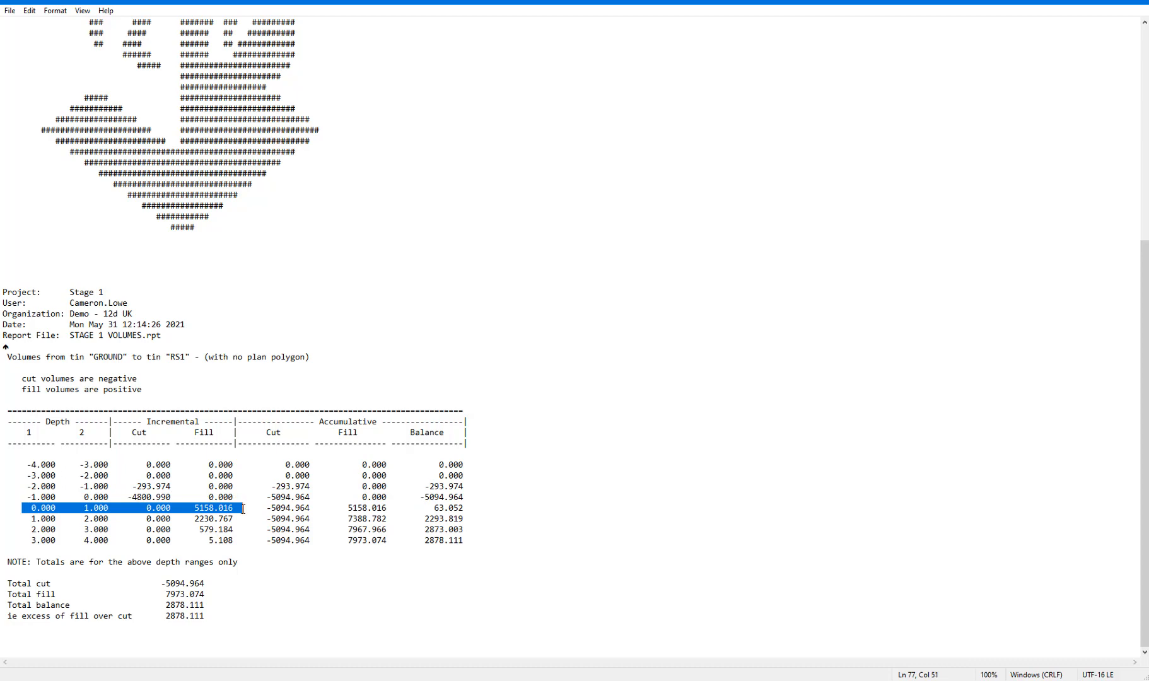
click(242, 509)
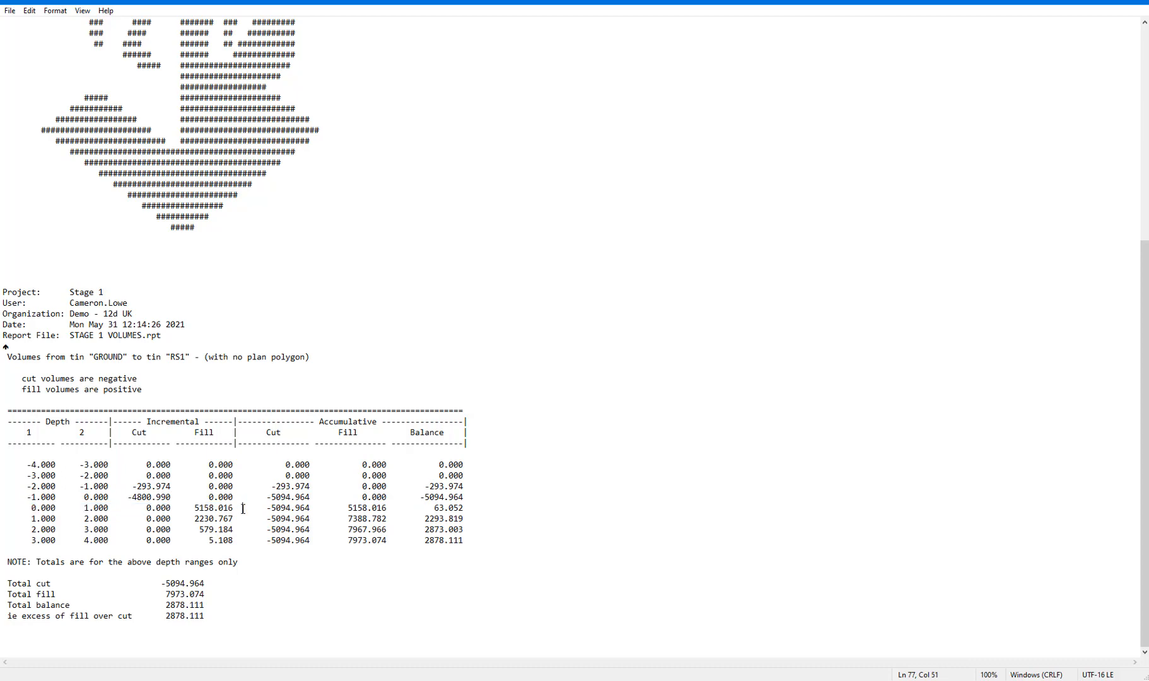
mouse_move(243, 518)
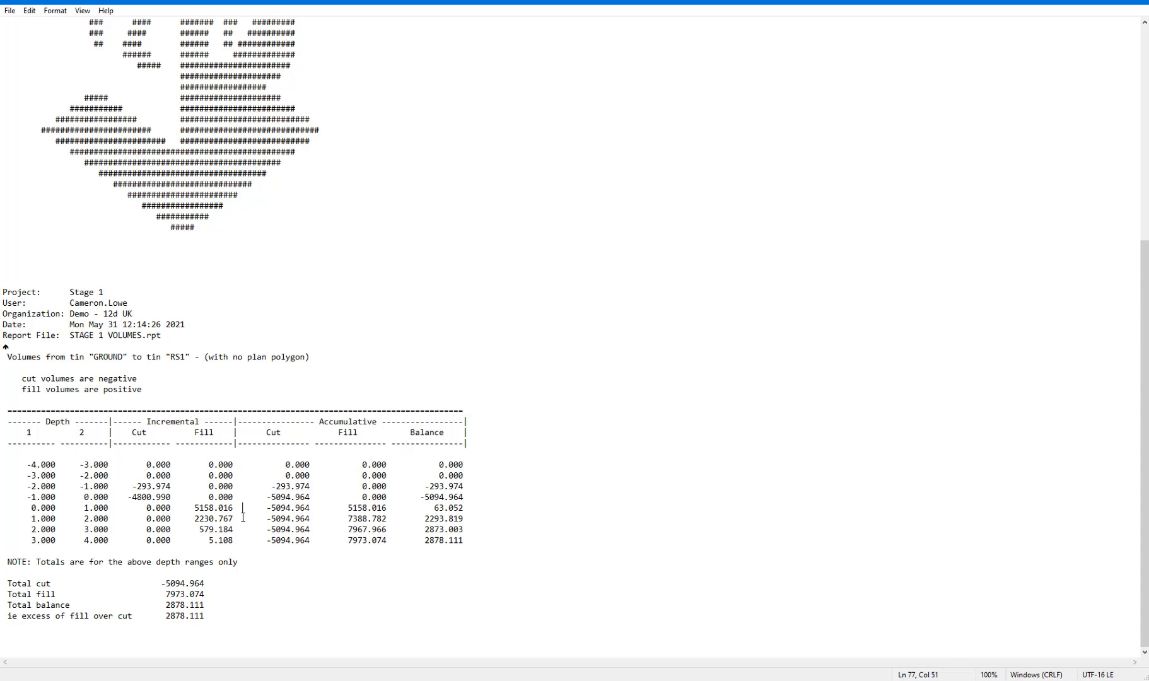
mouse_move(220, 610)
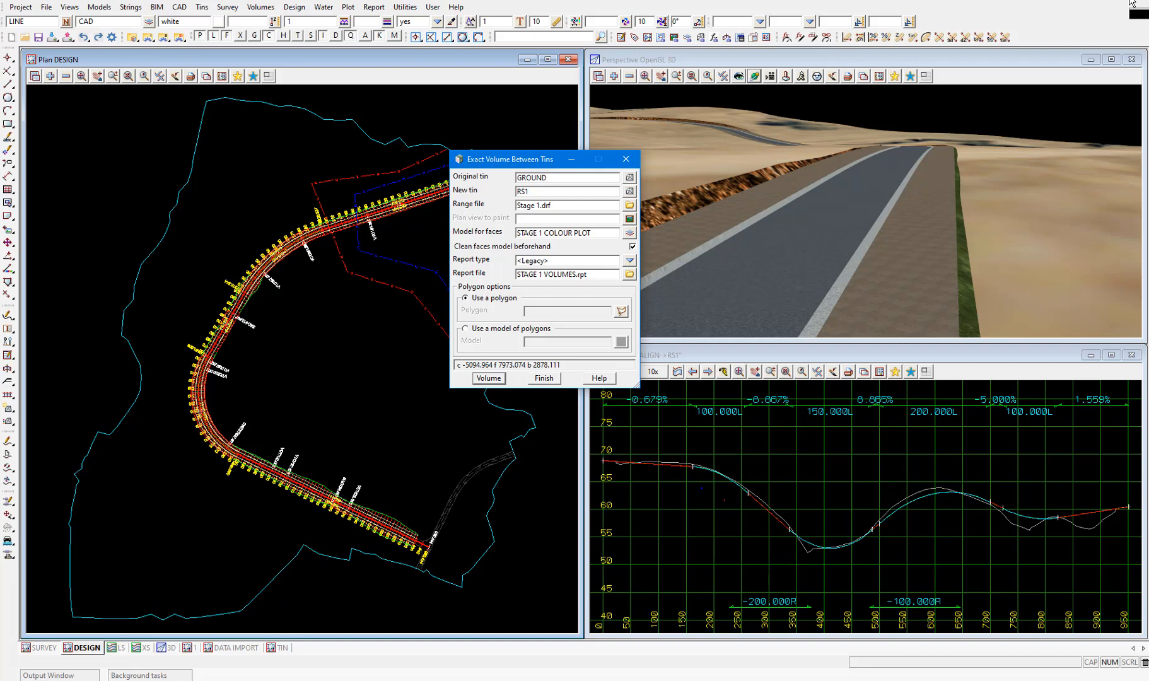
Add the STAGE 1 COLOUR PLOT model to the DESIGN plan view
click(50, 75)
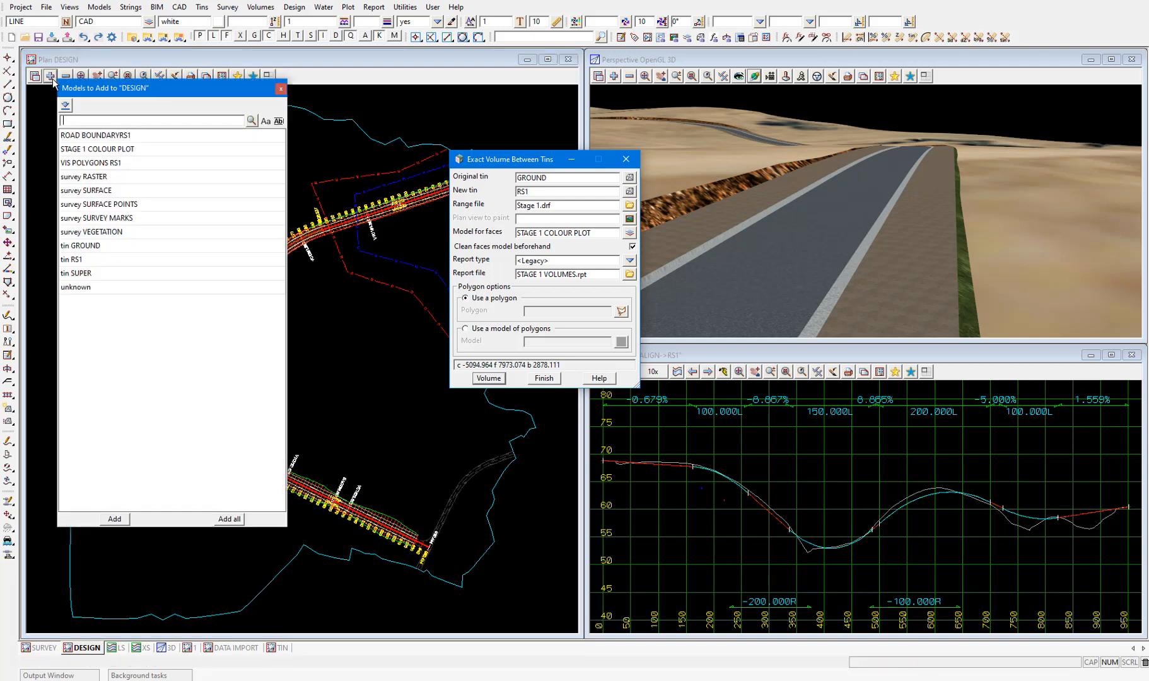
click(281, 88)
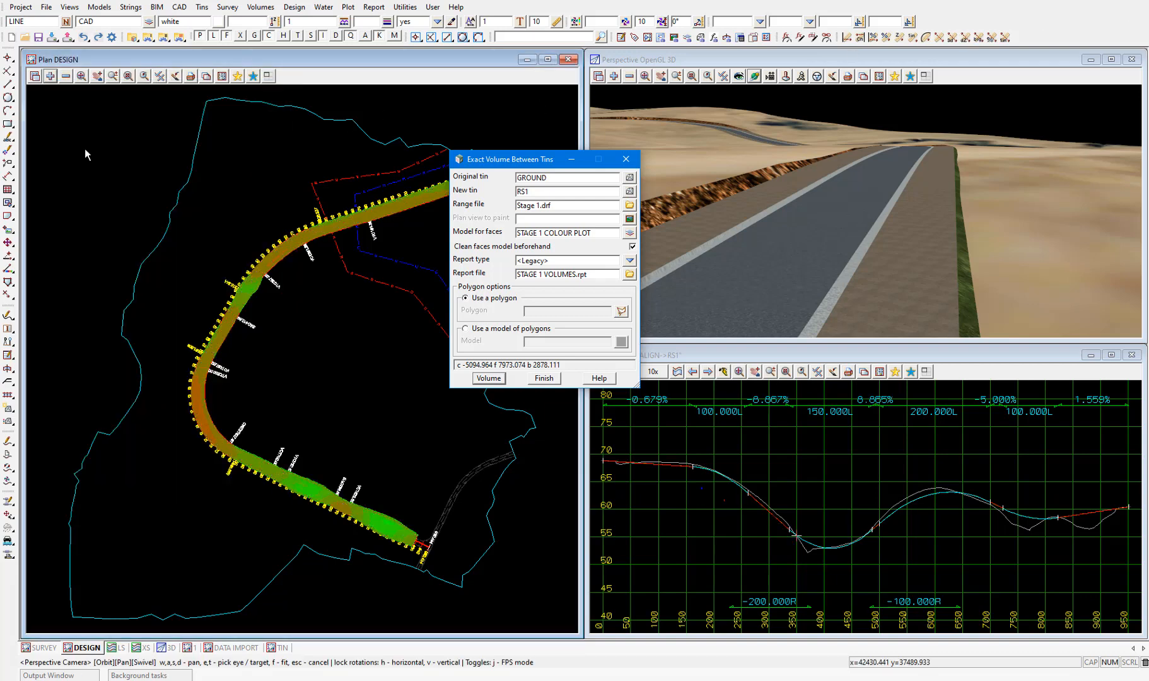